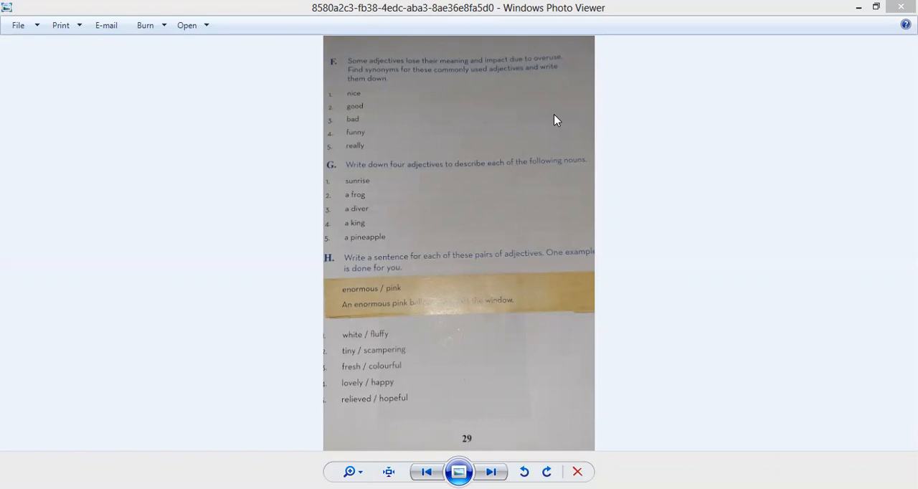
mouse_move(386, 116)
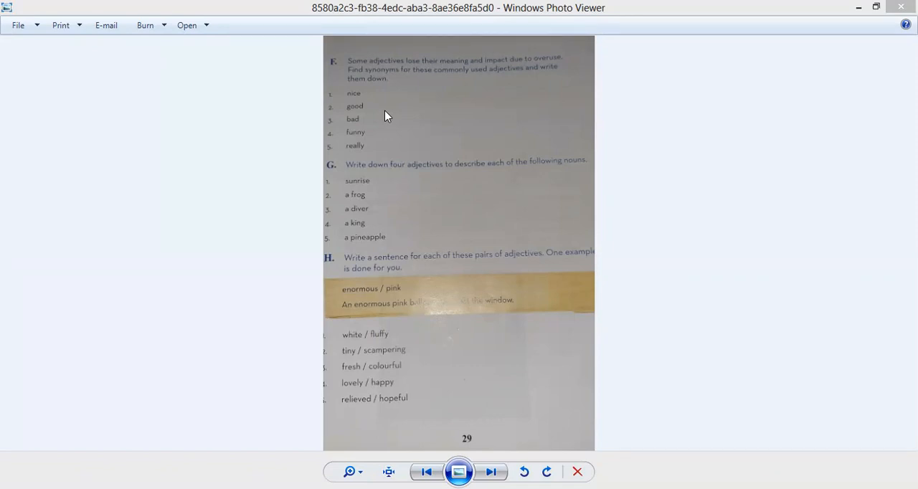
mouse_move(596, 79)
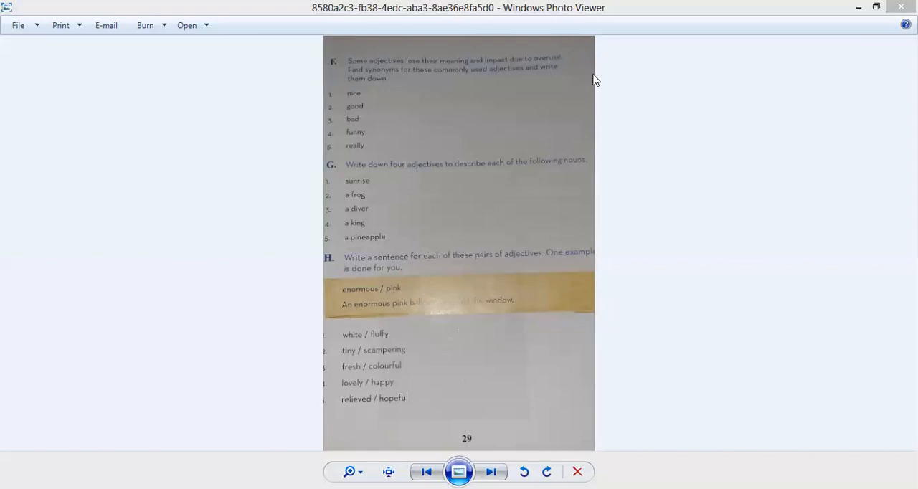
mouse_move(542, 43)
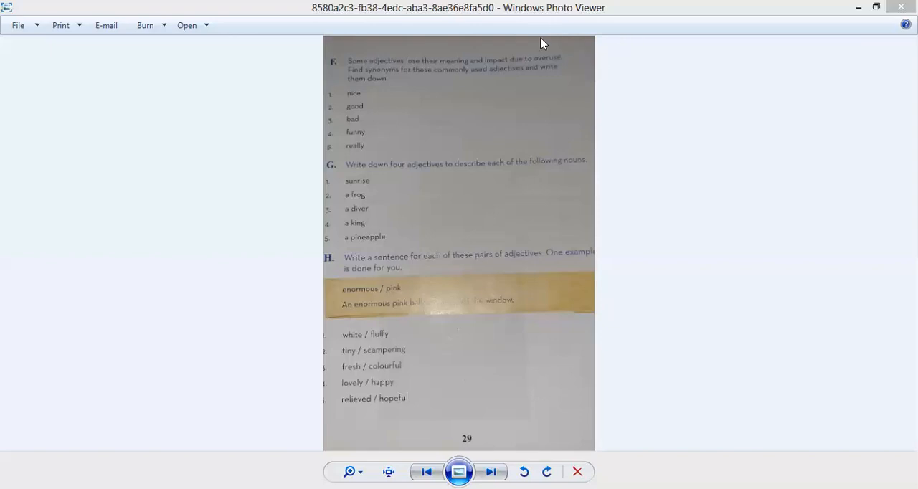
mouse_move(459, 46)
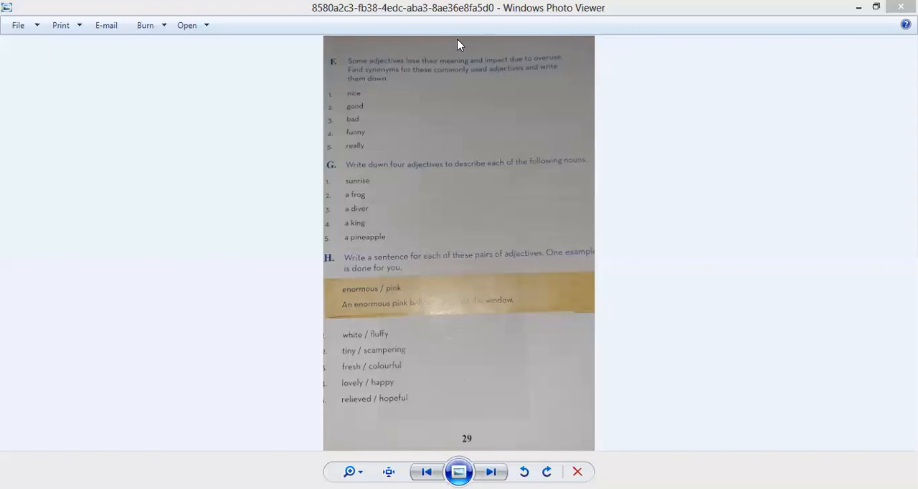
mouse_move(424, 279)
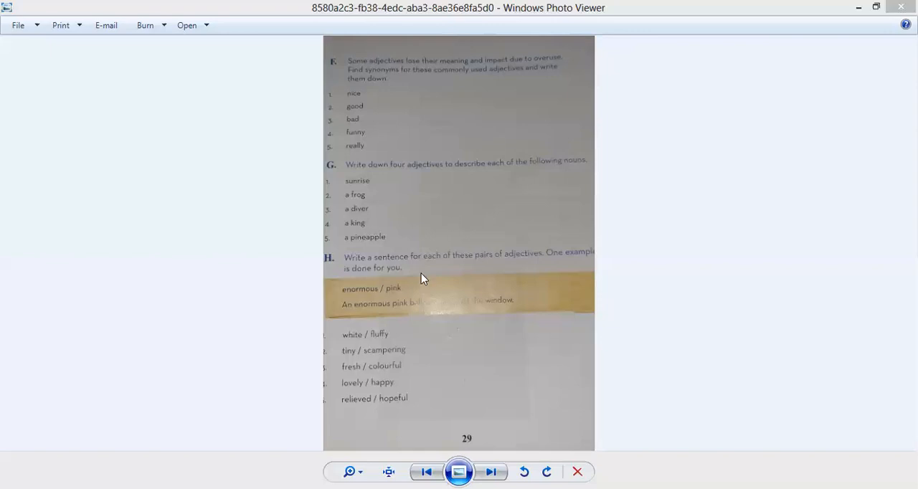